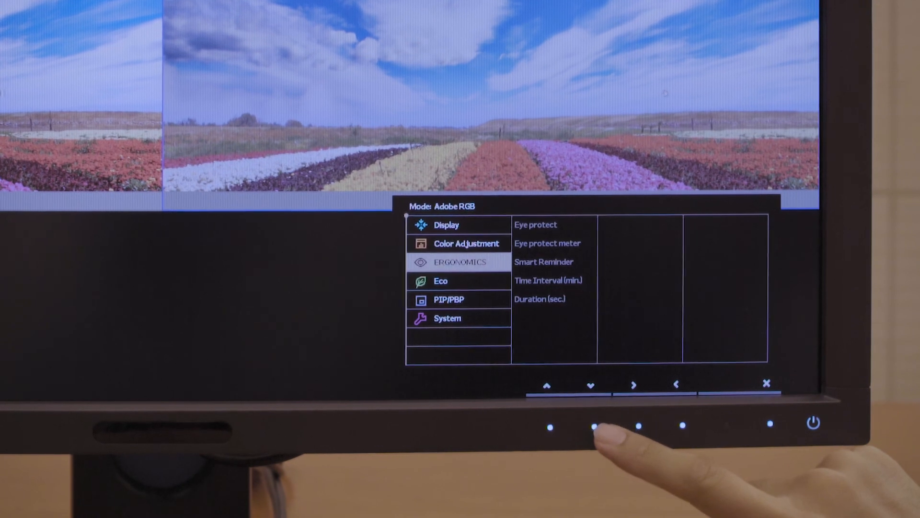
Step: Open the OSD's PIP/PBP source list showing DVI, HDMI, DP and Mini DP
click(590, 384)
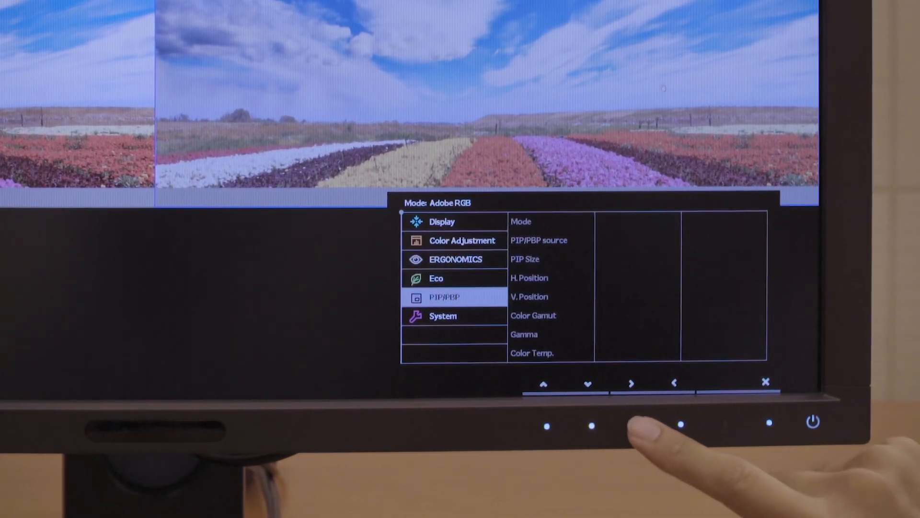
click(630, 382)
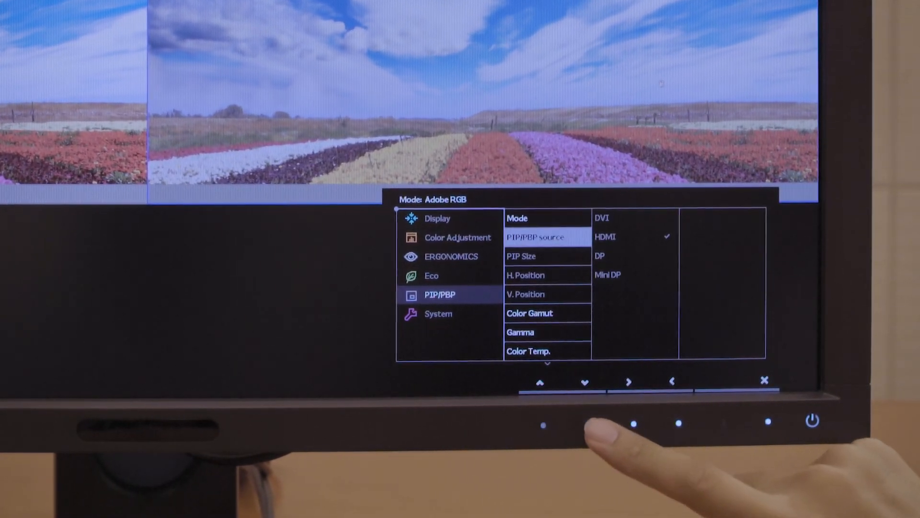